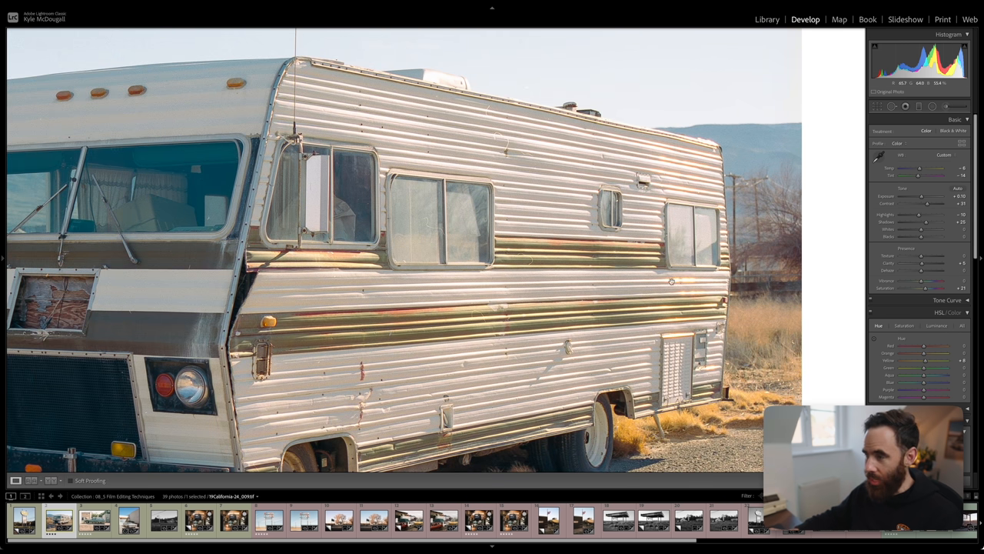
Step past the teal station wagon photo to the Cadillac at the repair garage
left_click(94, 520)
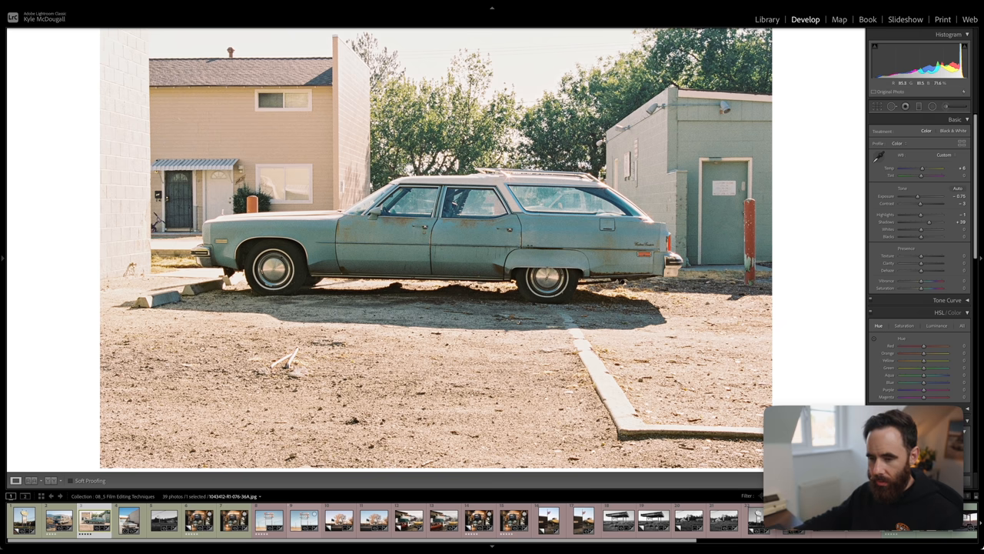
left_click(128, 520)
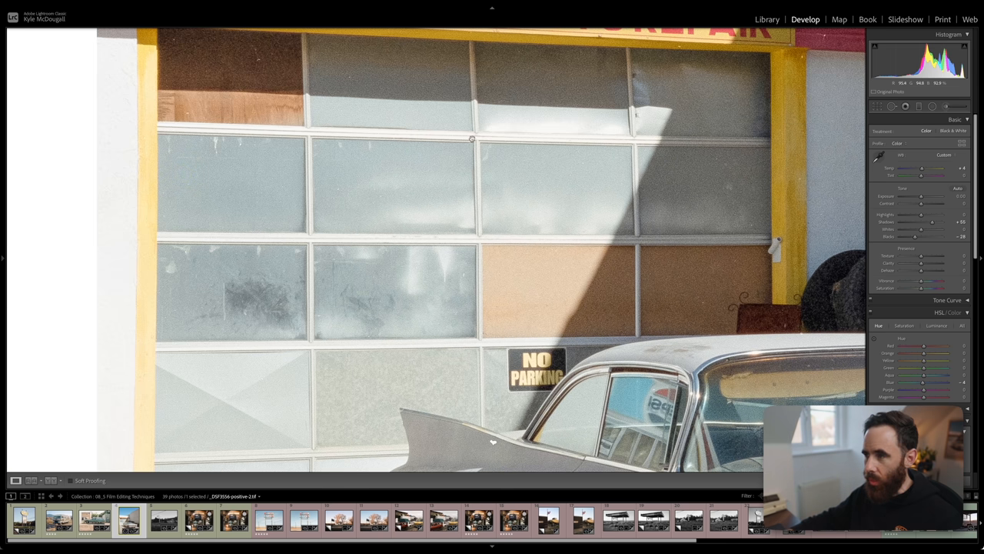
mouse_move(485, 245)
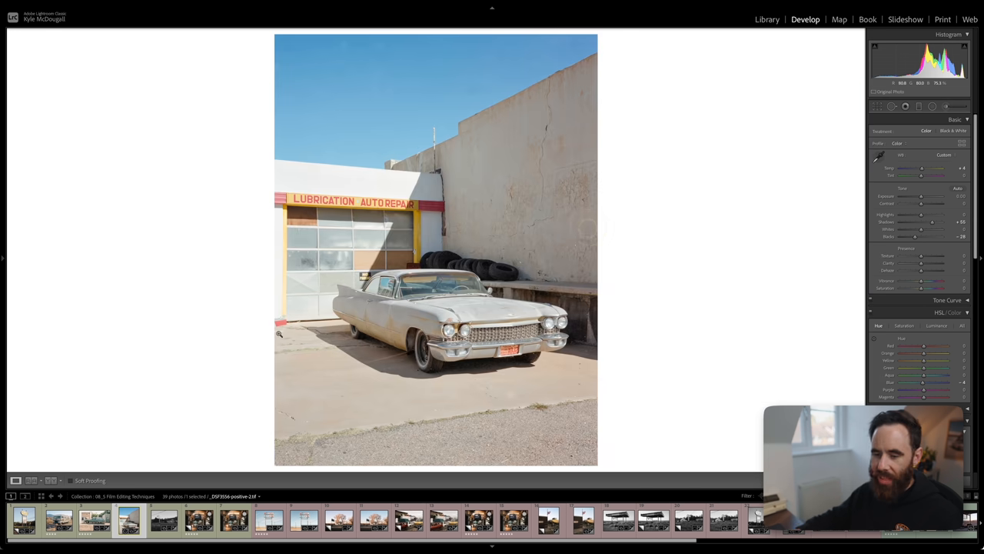
left_click(163, 519)
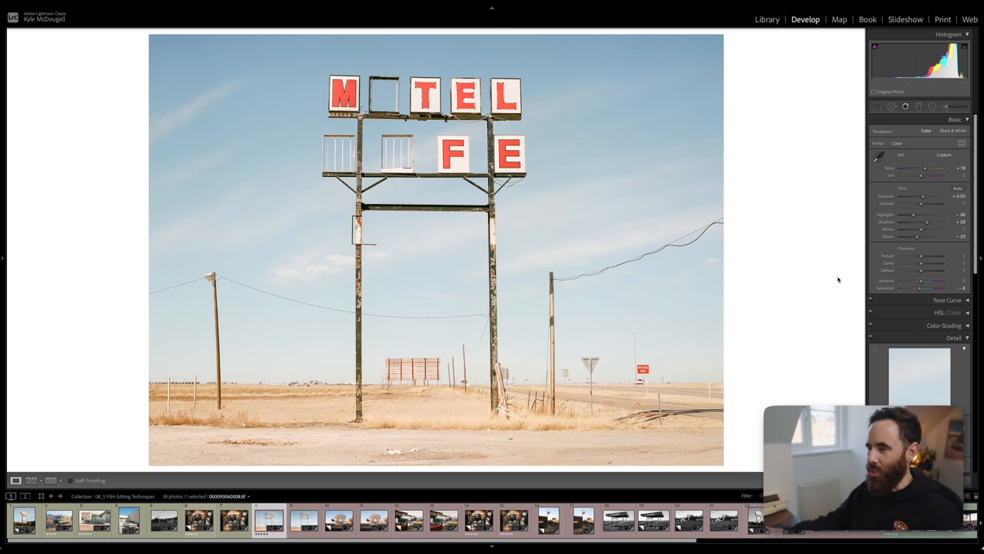
mouse_move(800, 284)
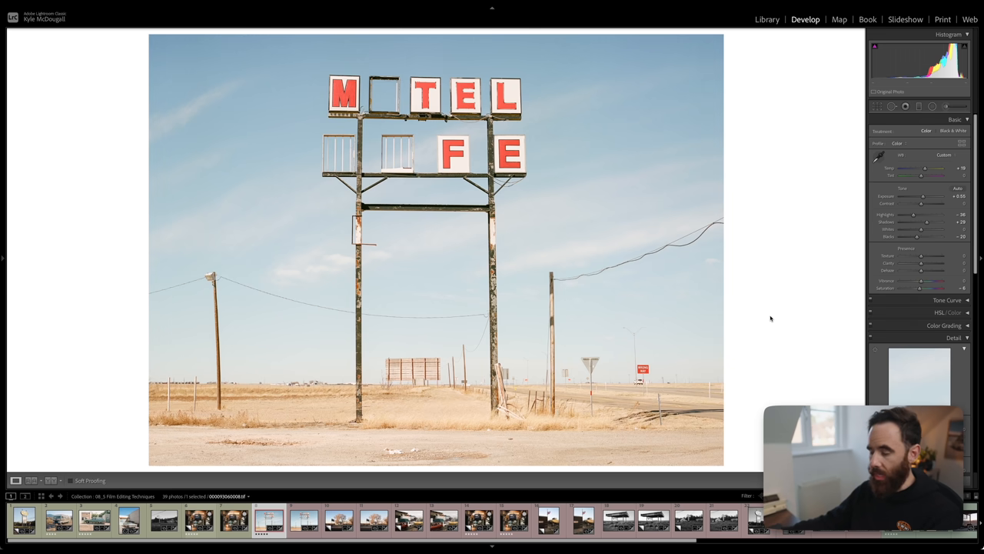
Open the RAF digital motel sign shot and bring up its Classic Chrome profile
left_click(303, 519)
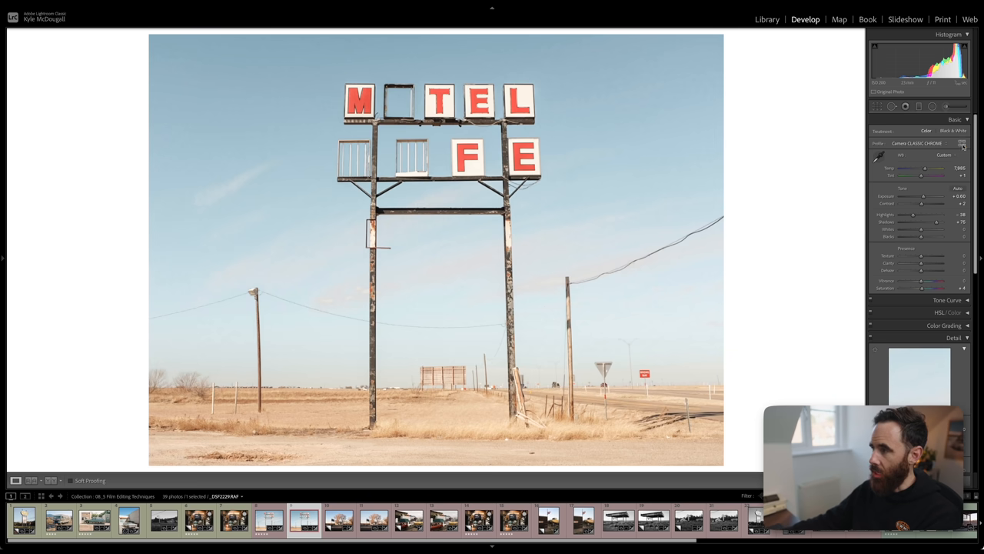
left_click(963, 144)
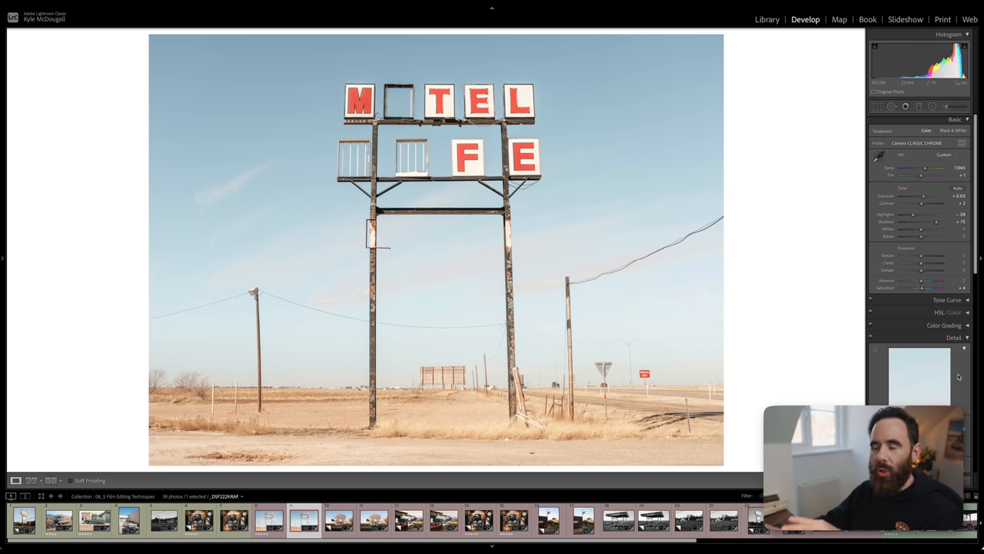
Apply the Camera CLASSIC Neg profile to the sunset photo with bare trees
left_click(338, 520)
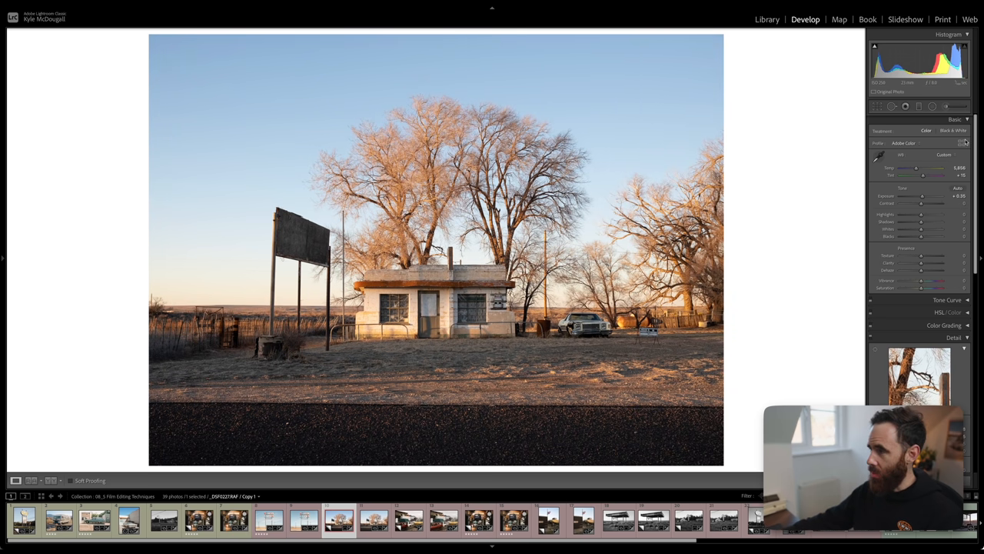
left_click(965, 143)
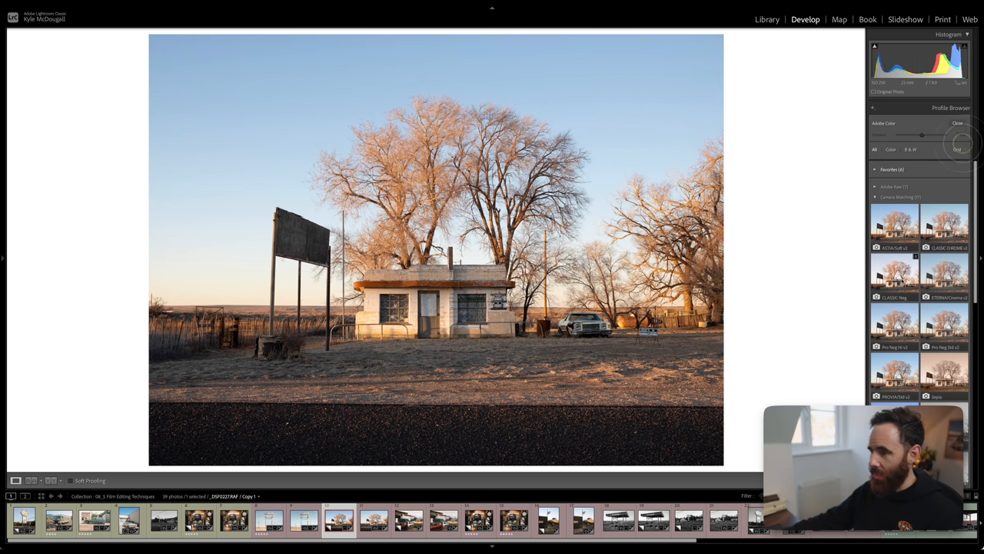
left_click(894, 275)
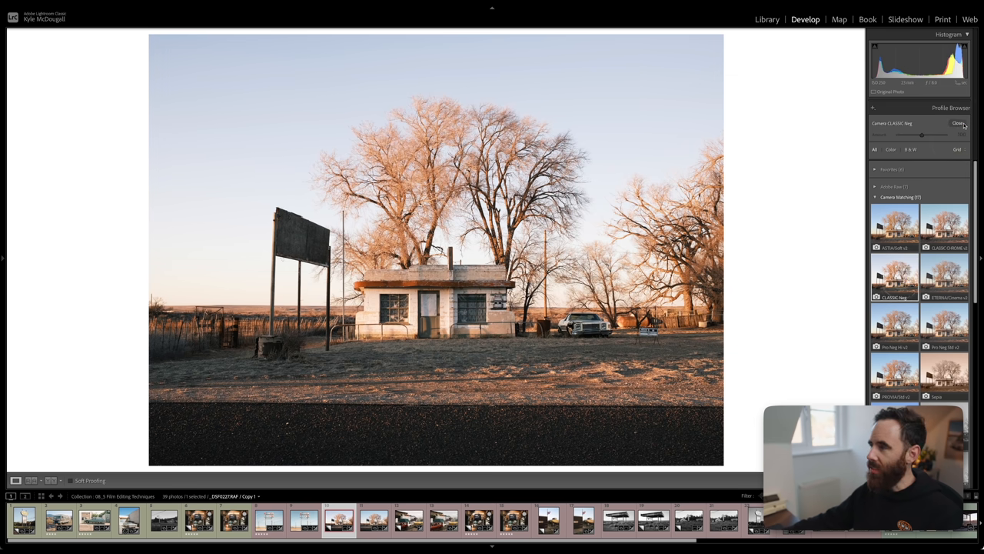
left_click(958, 123)
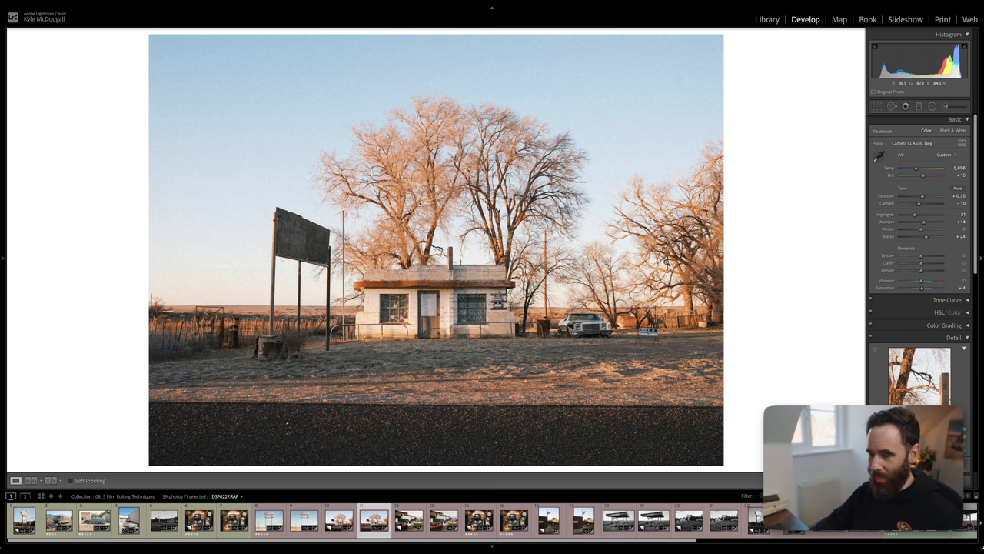
Select the garage interior thumbnail showing the blue car on the lift
left_click(408, 520)
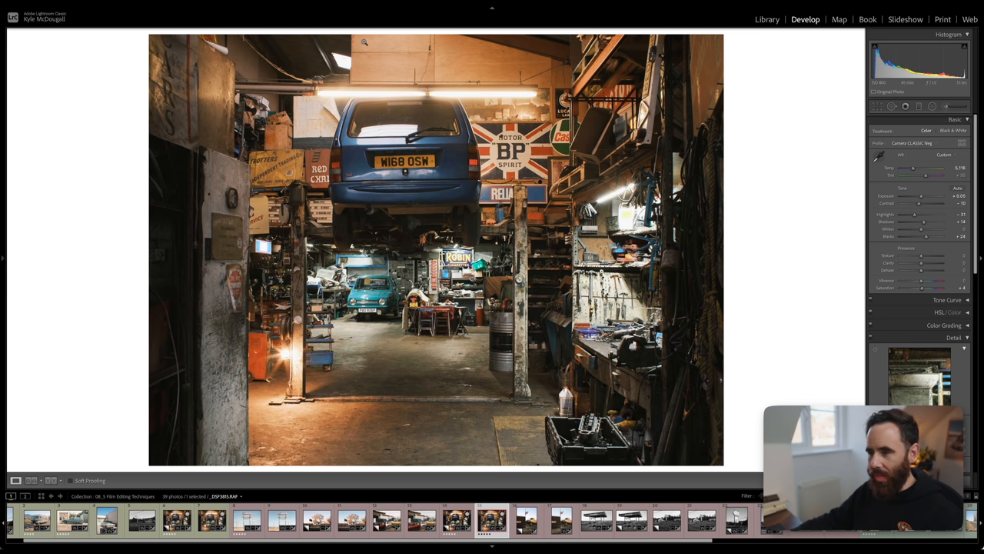
mouse_move(639, 310)
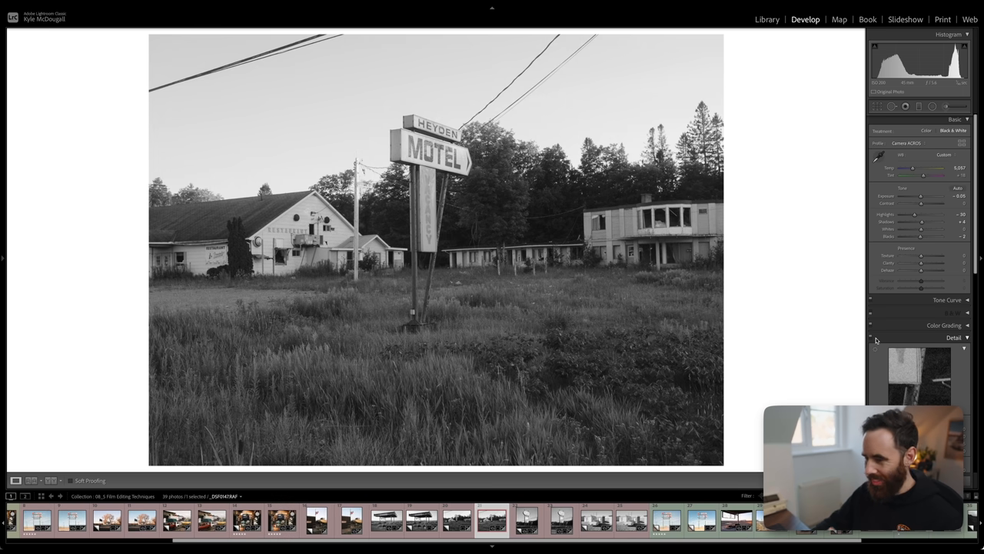
Adjust the Motor Inn photo's exposure, then apply the Acros preset to the car photo
left_click(492, 519)
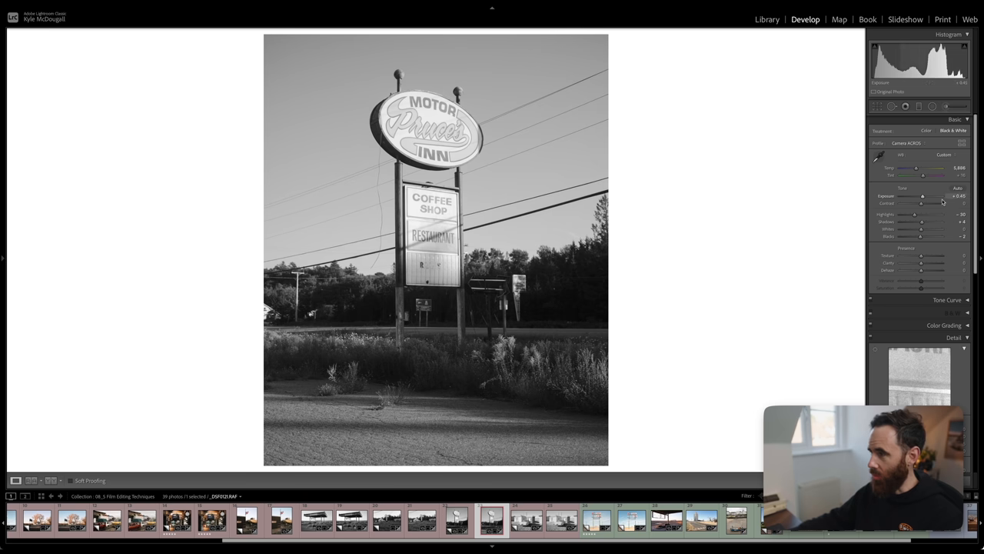
left_click(907, 143)
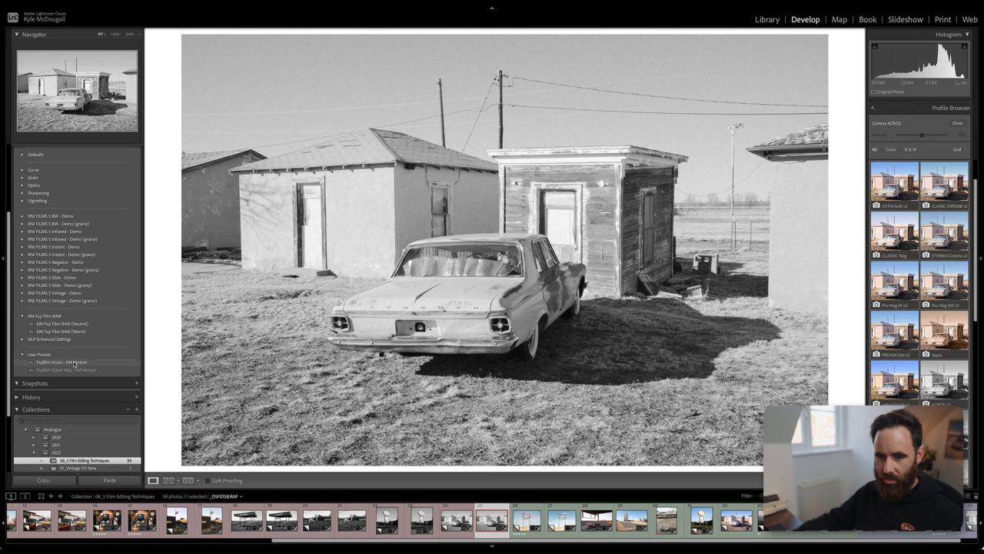
left_click(66, 370)
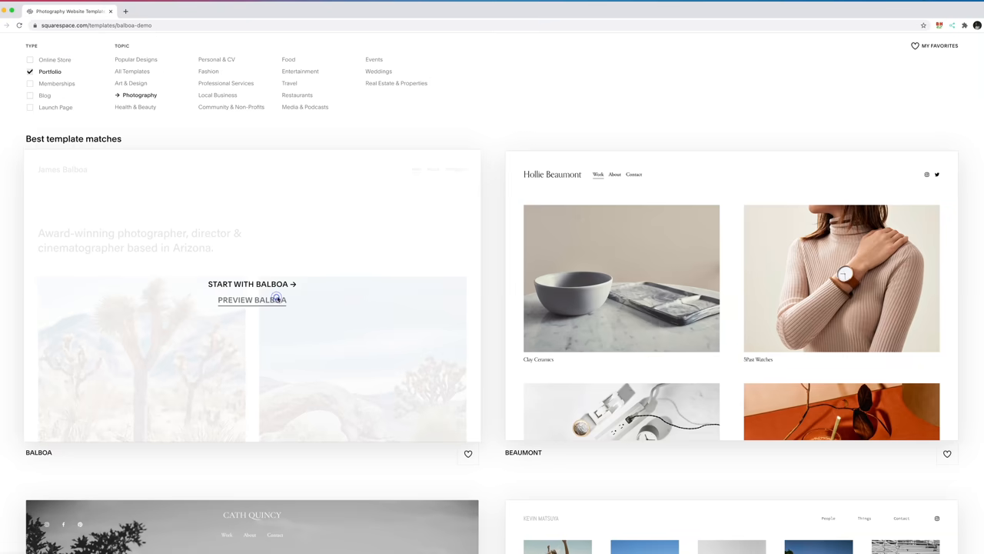
Preview the Balboa template, then view The Contact Sheet Podcast's About page
left_click(252, 300)
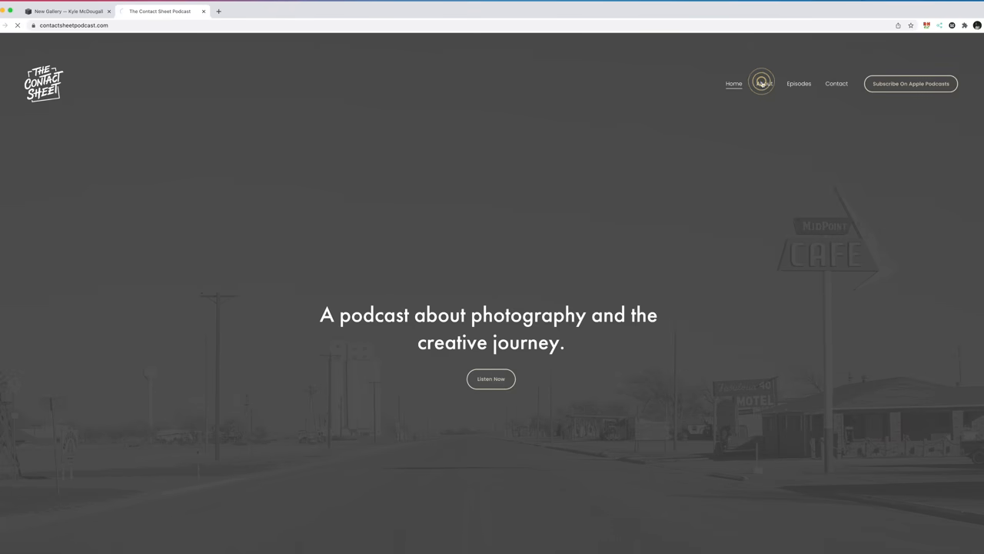
left_click(762, 83)
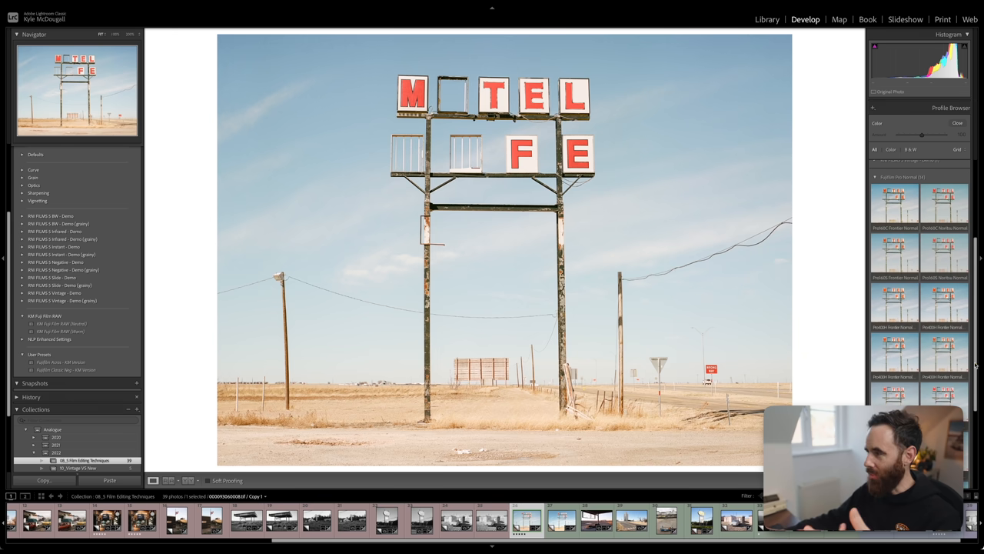
Select the _DSF2229.RAF Copy 3 digital motel sign image
left_click(877, 175)
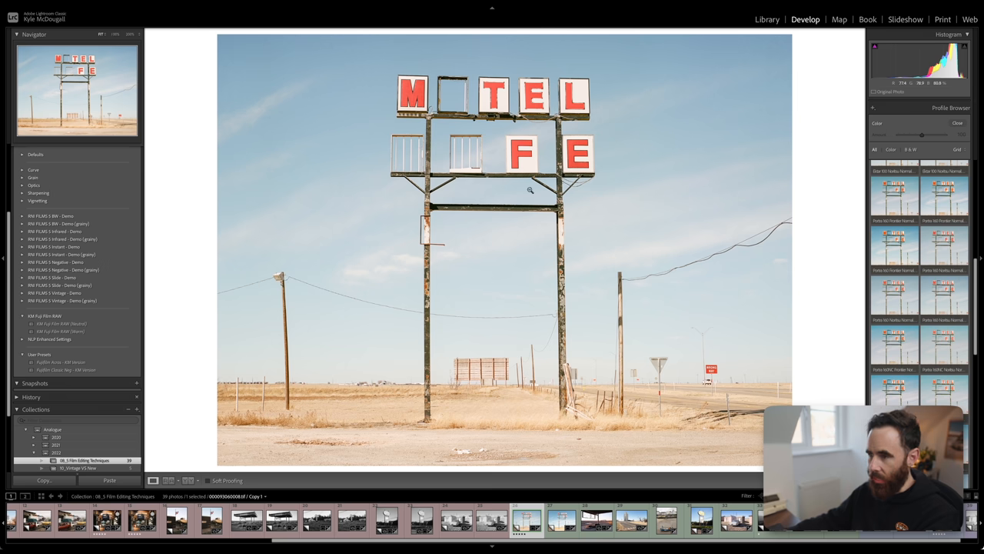
mouse_move(656, 249)
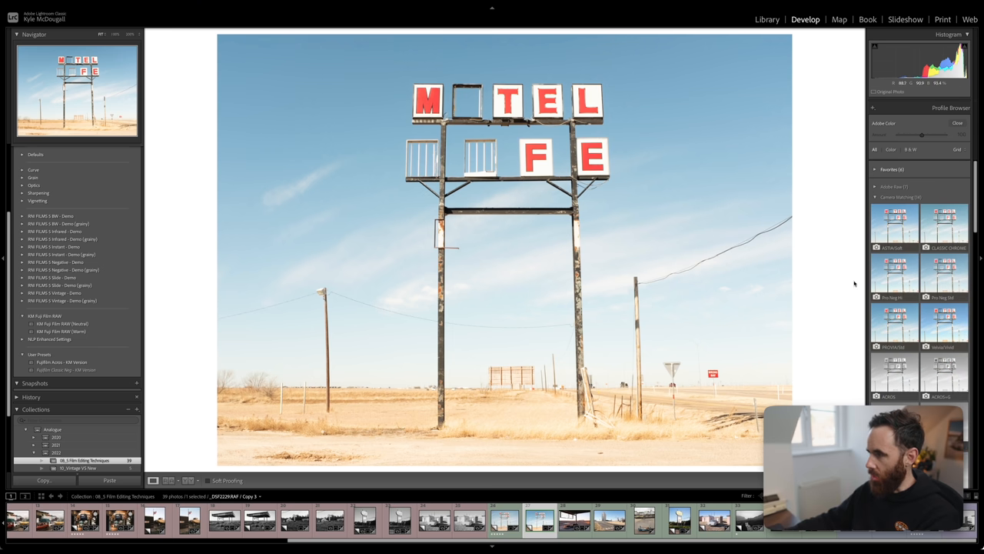
Apply the Portra 400 Noritsu Normal EXP 0 profile to the motel sign photo
scroll("down", 3)
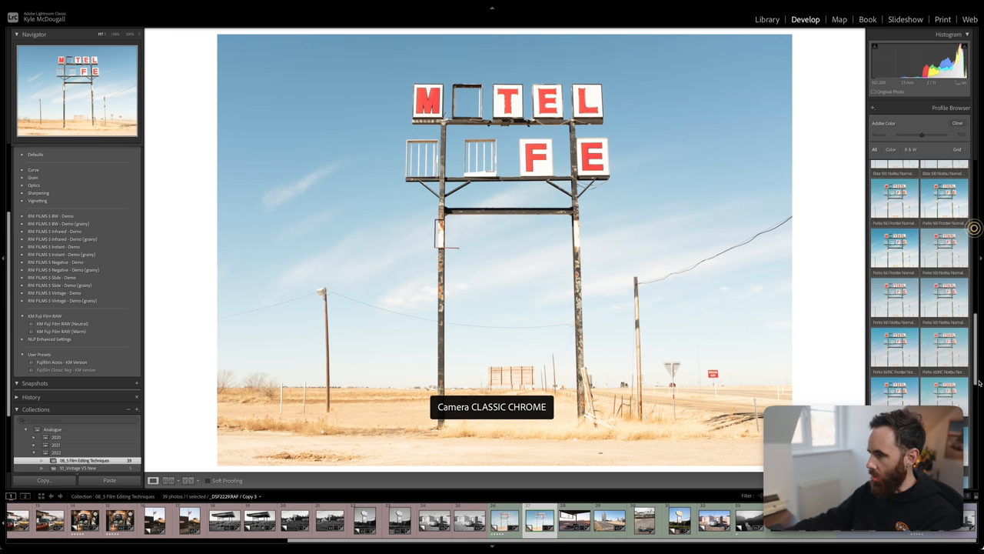
scroll("down", 3)
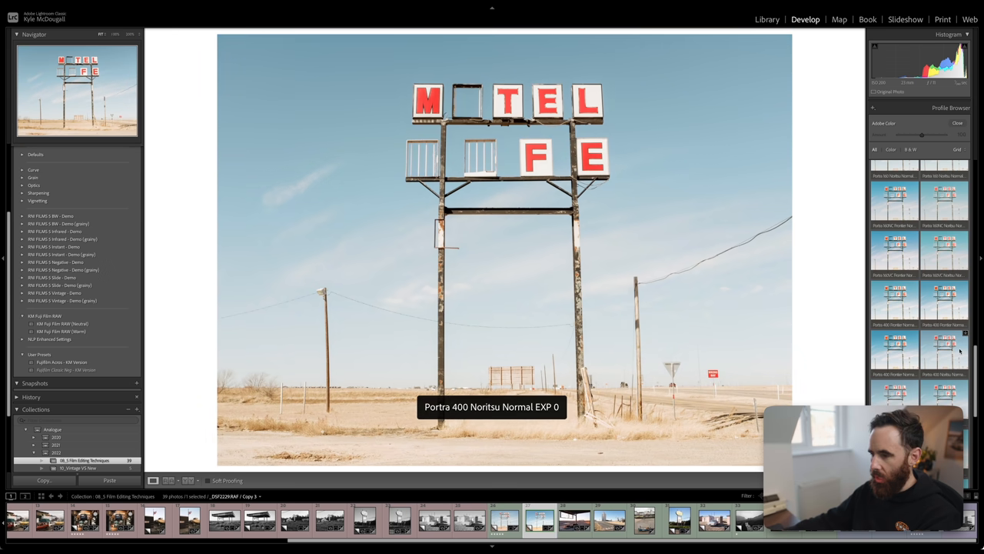
left_click(944, 350)
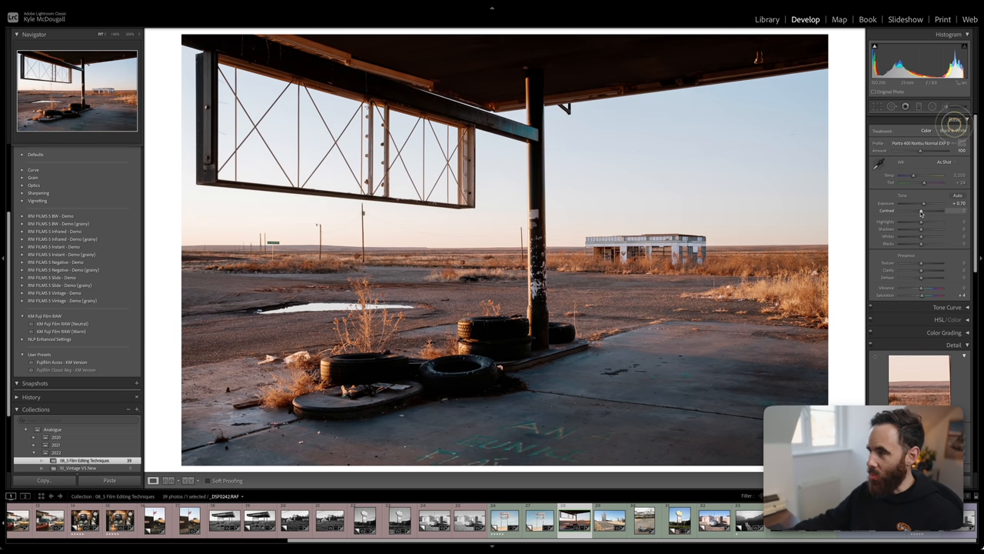
Drag the gas station photo's Contrast slider right, then fine-tune it
left_click_drag(921, 211, 934, 210)
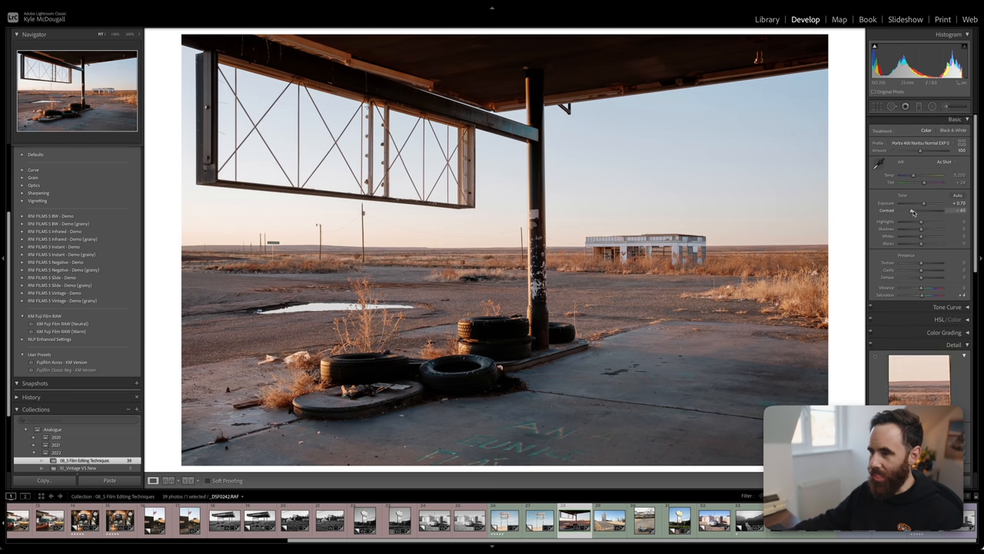
left_click_drag(911, 209, 921, 210)
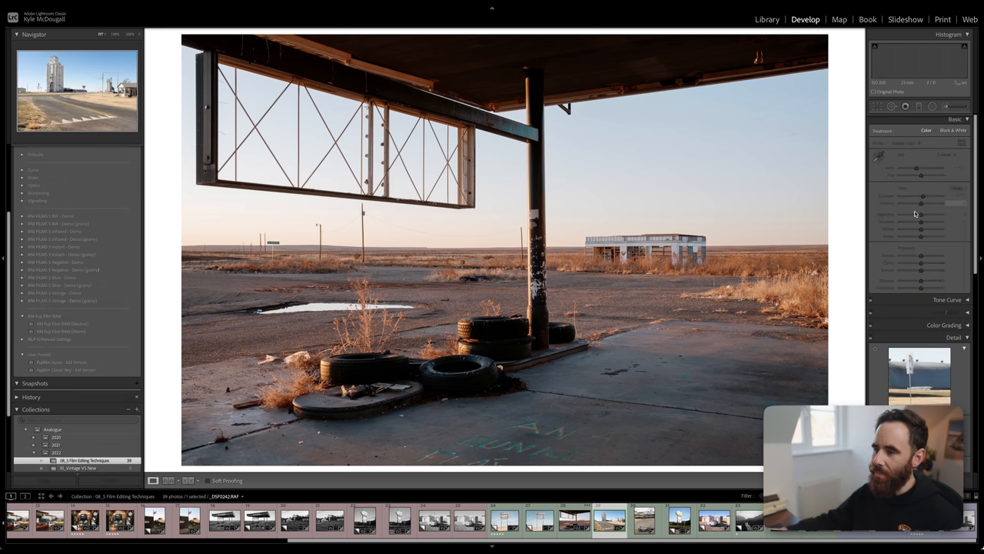
Open the grain elevator road photo and give it Portra 400 Noritsu Normal EXP 0
left_click(962, 157)
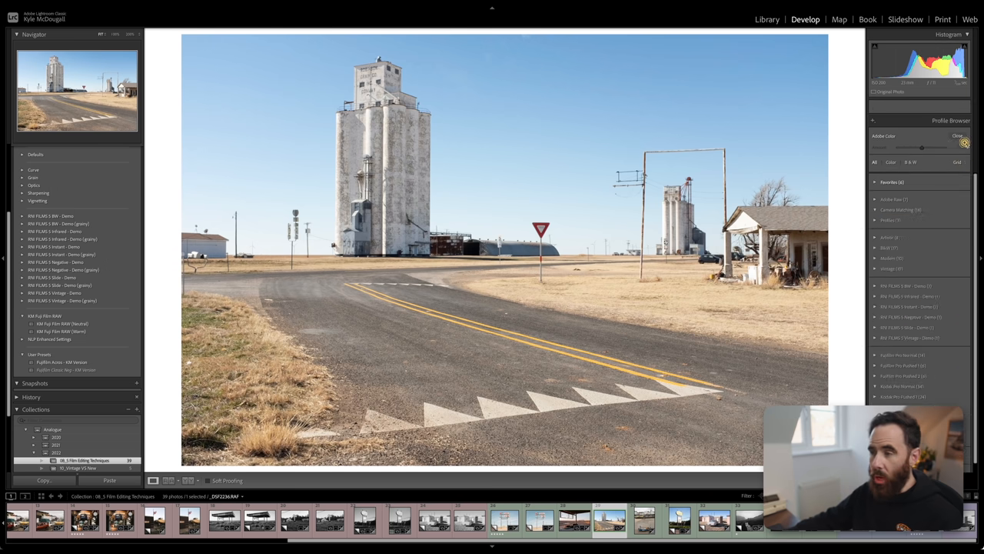
left_click(910, 149)
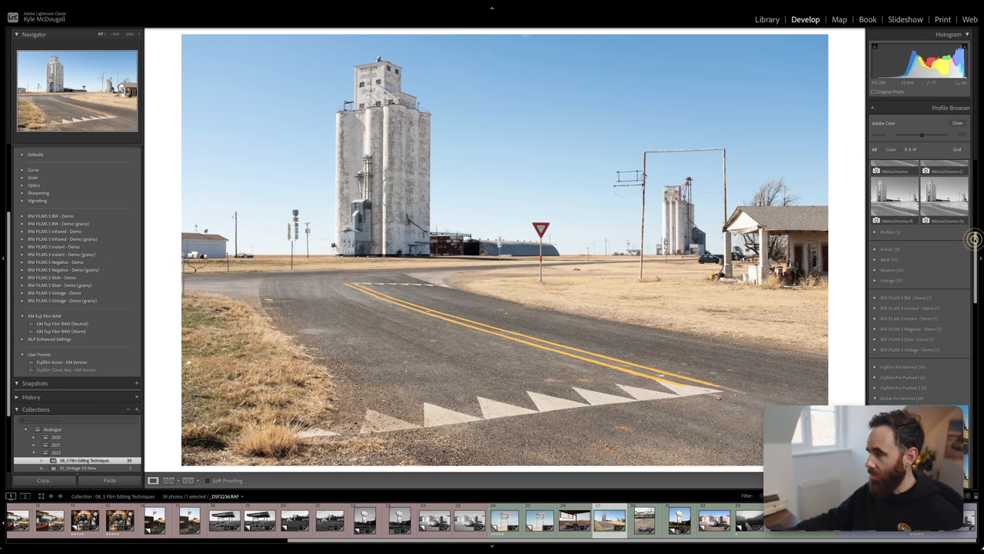
scroll("down", 3)
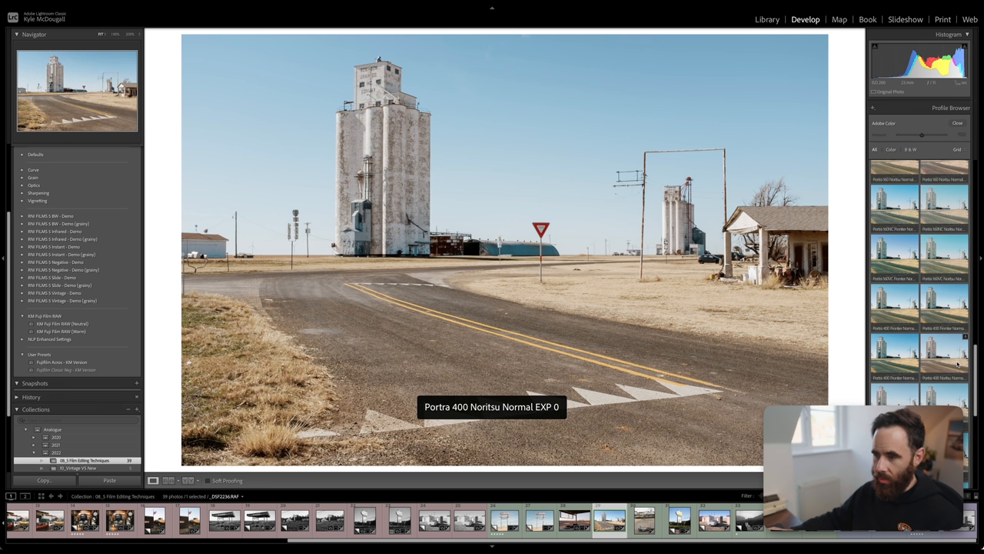
left_click(943, 355)
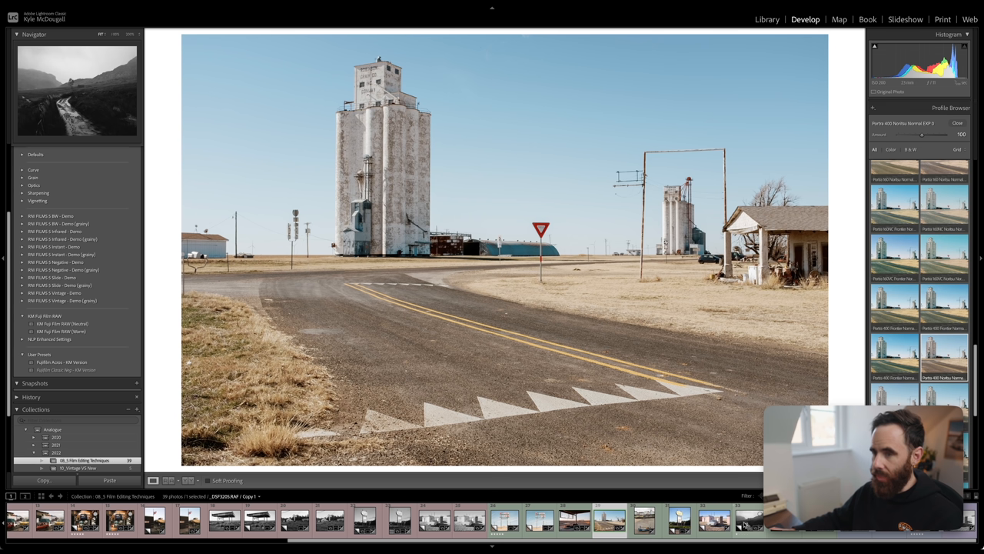
mouse_move(749, 523)
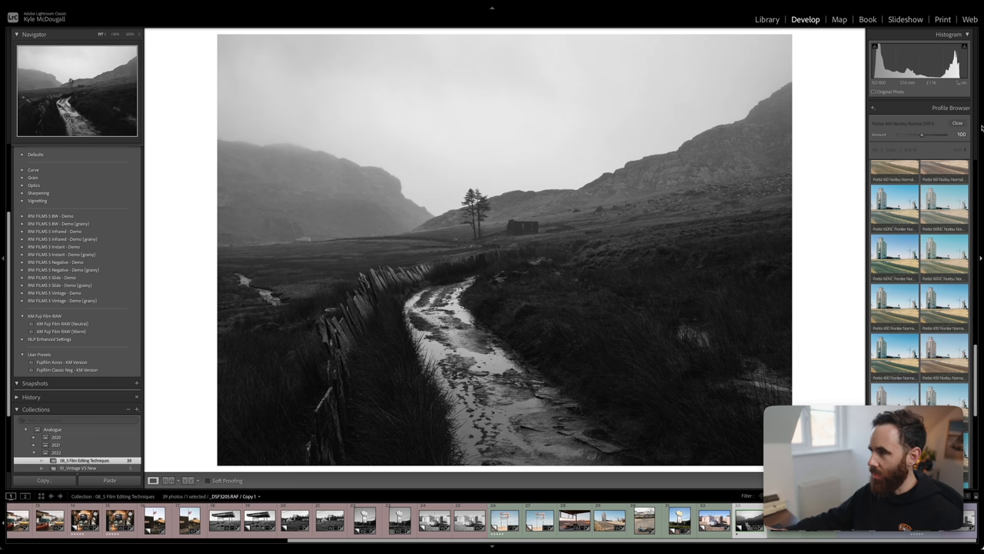
Close the Profile Browser and select the black-and-white hillside ruin photo in the filmstrip
left_click(957, 123)
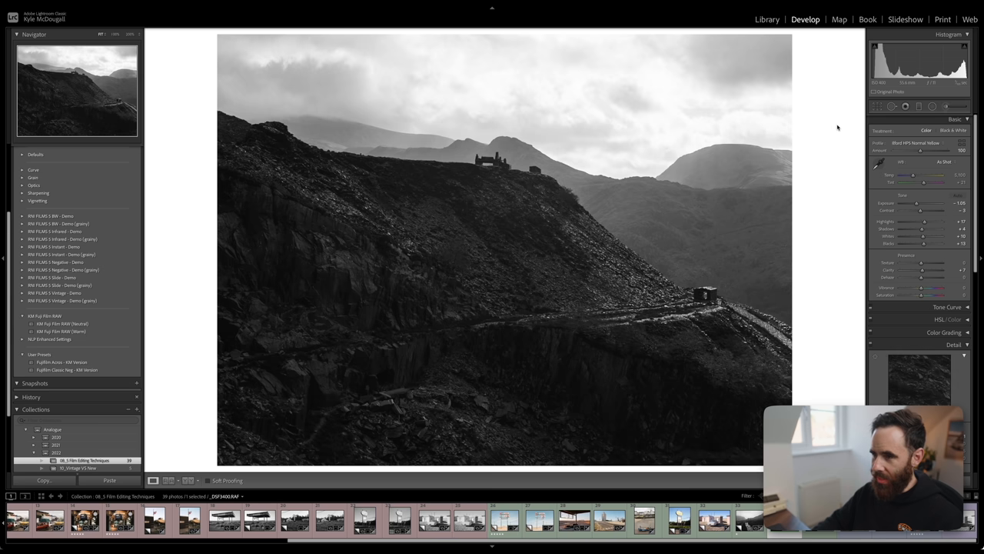
left_click(62, 361)
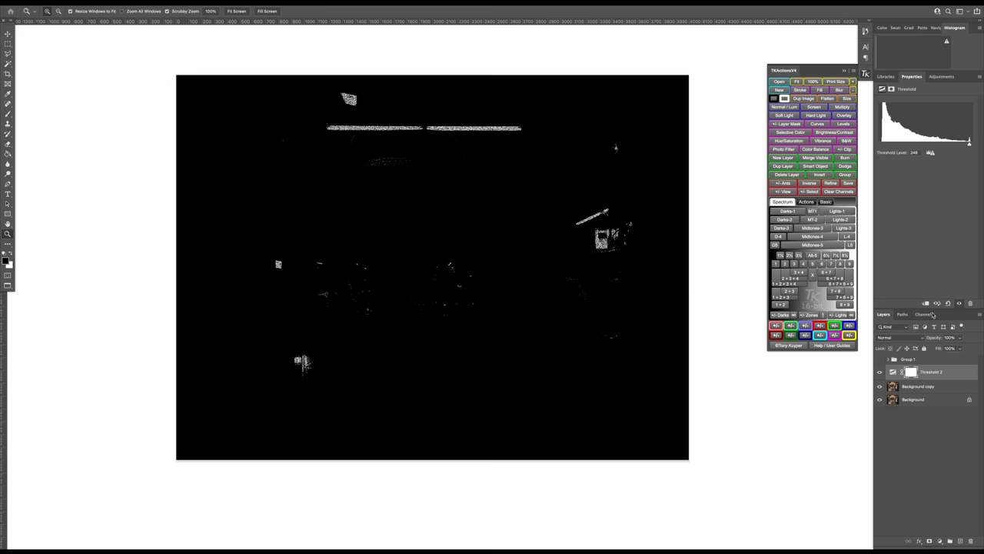
Add a Threshold adjustment layer above Background copy at level 248
left_click(932, 372)
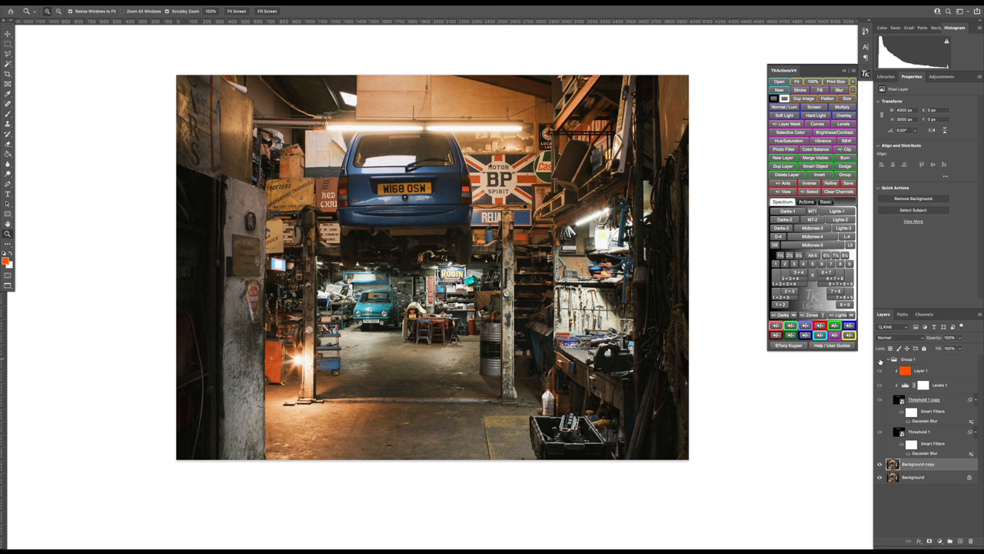
mouse_move(880, 370)
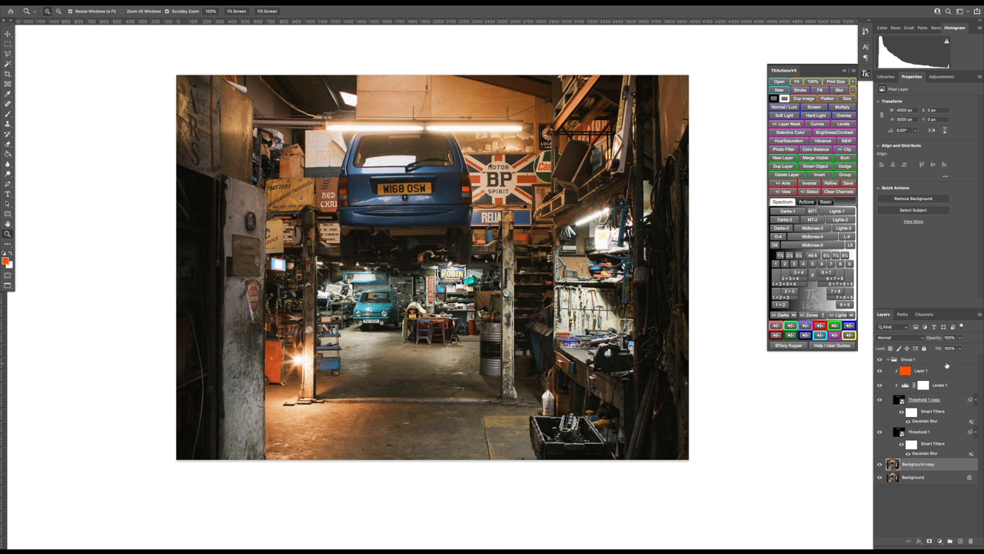
Select the orange colour layer inside Group 1's halation glow
left_click(911, 359)
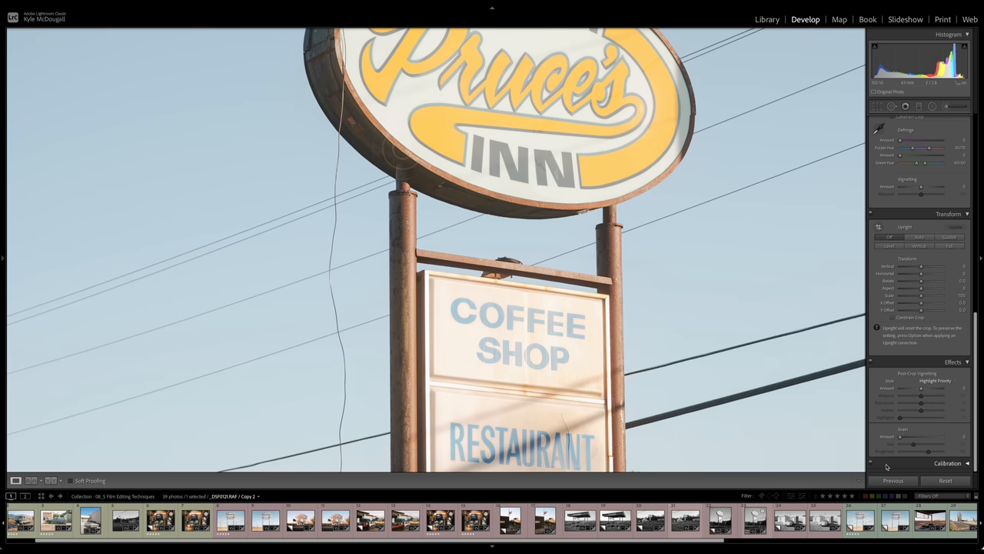
Raise the Grain Amount and Size sliders and pan toward the top of the sign
left_click_drag(892, 451, 923, 452)
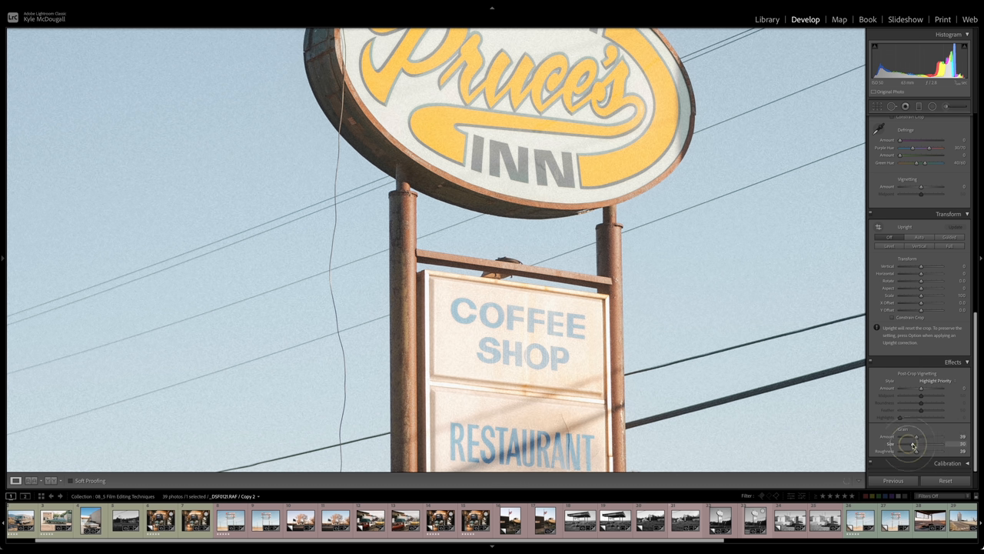
left_click_drag(911, 443, 919, 442)
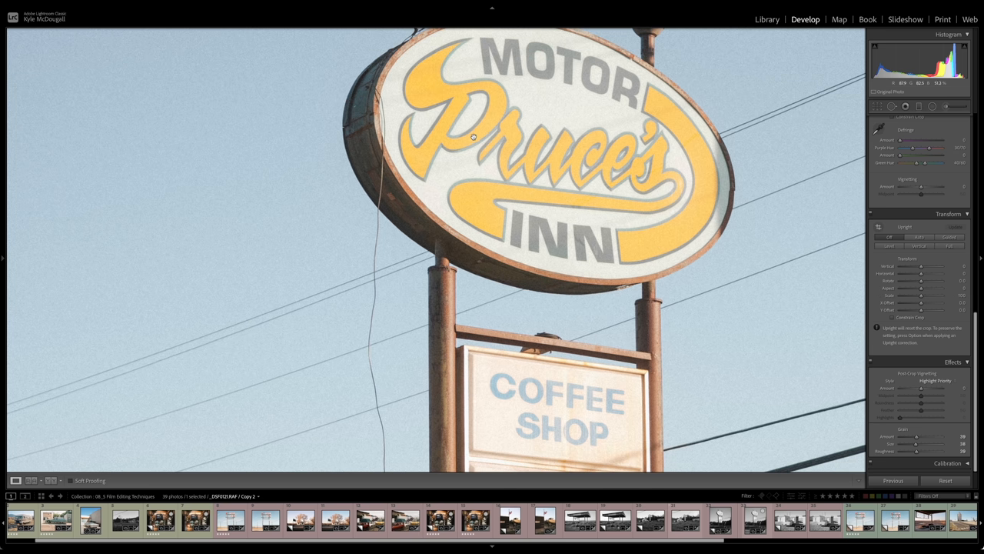
left_click_drag(930, 444, 915, 444)
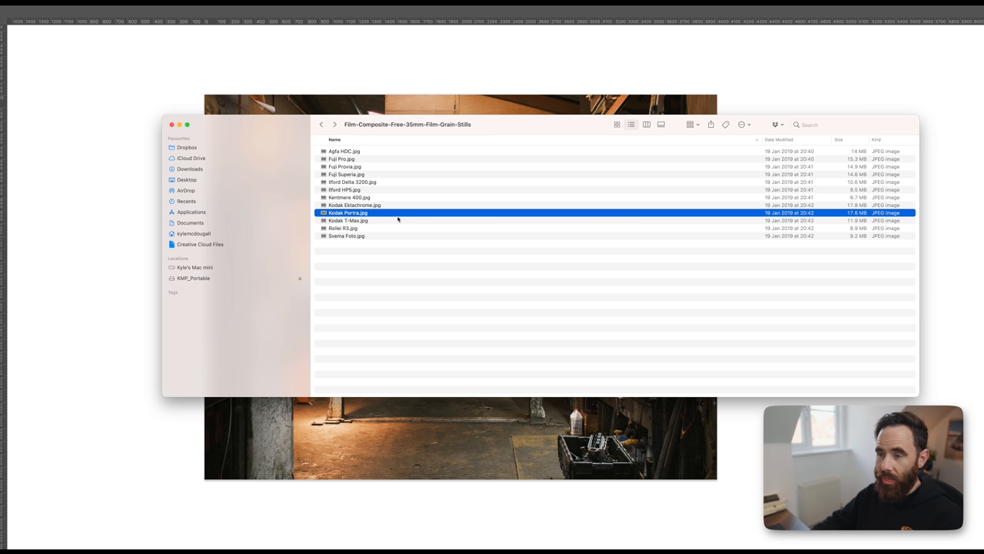
Select a 35mm film grain still in Finder and preview it with Quick Look
left_click(345, 151)
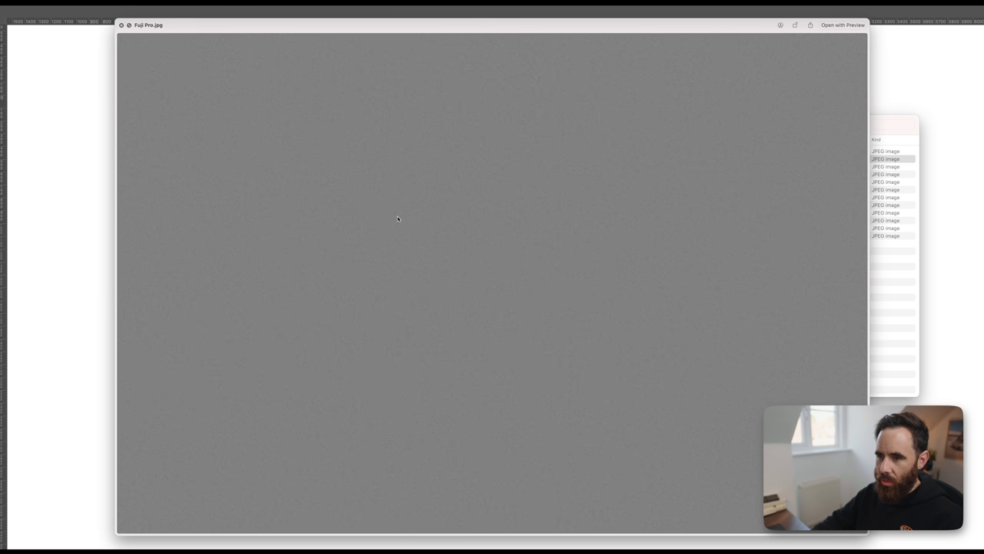
left_click(886, 197)
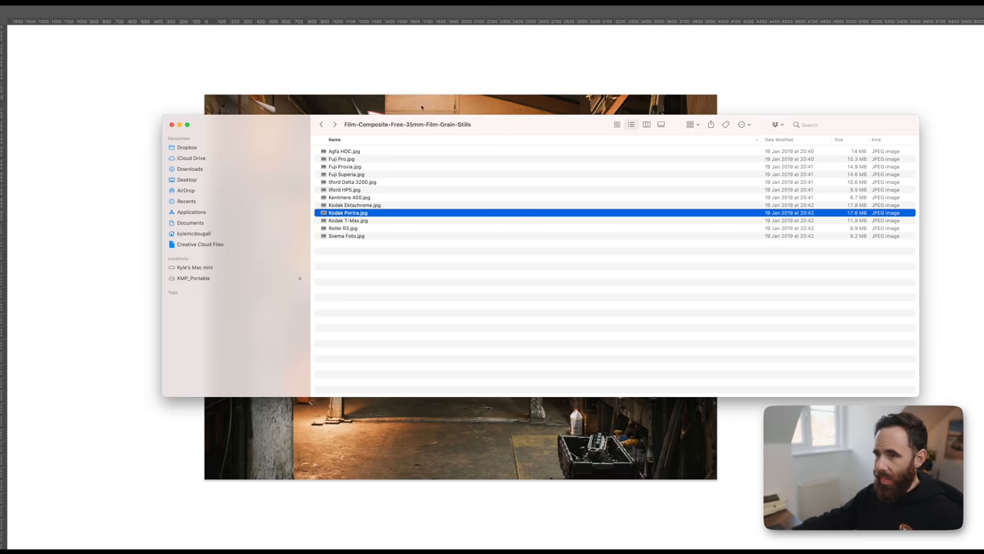
Open the Kodak Portra grain still and blend it as Layer 1 in Overlay
double_click(347, 212)
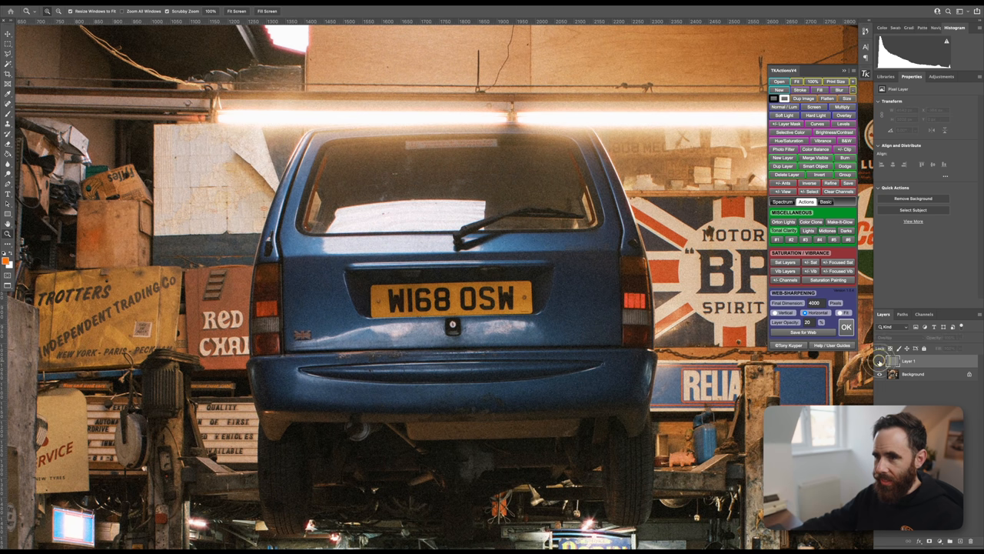
left_click(879, 361)
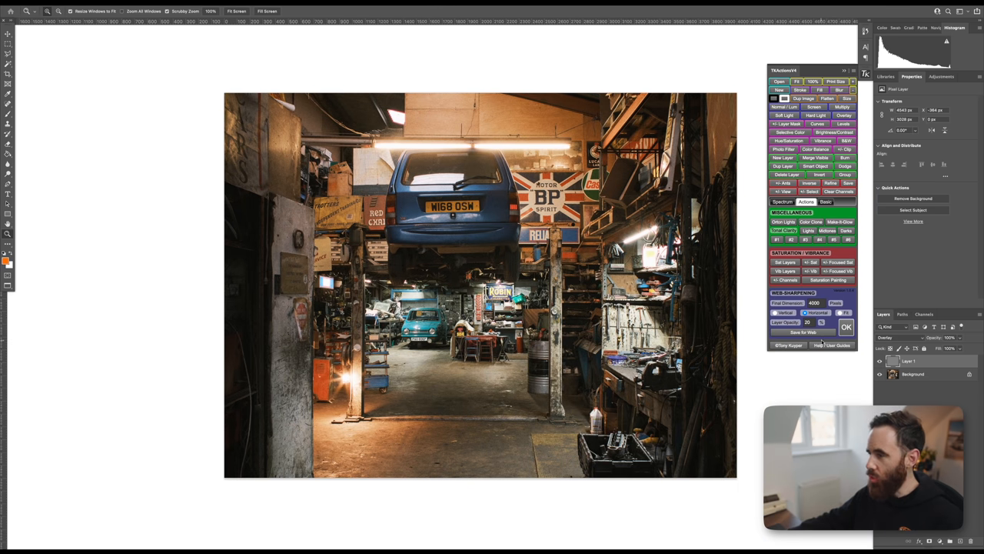
Place Kodak Portra.jpg as a smart object and scale it to cover the canvas
left_click(811, 302)
type("2000")
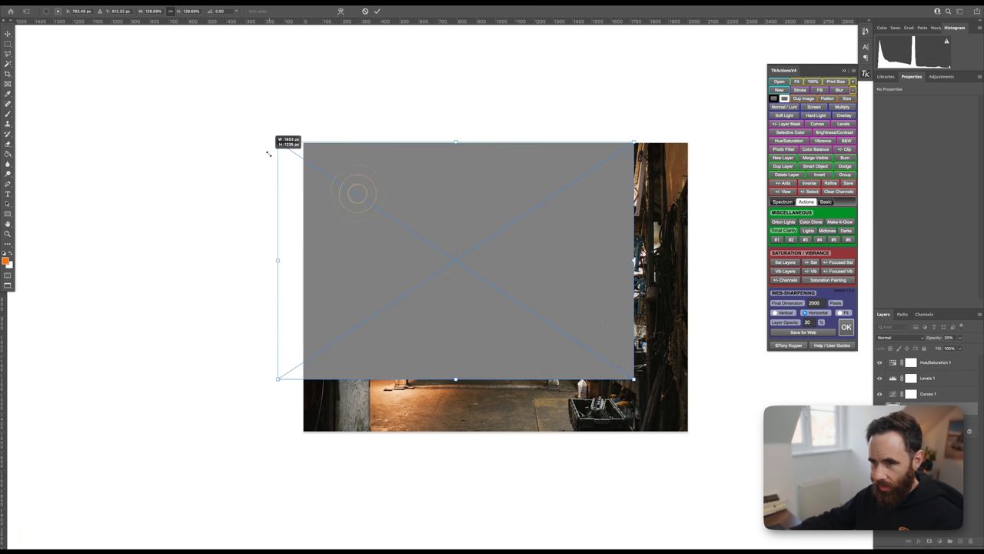
left_click_drag(633, 377, 719, 435)
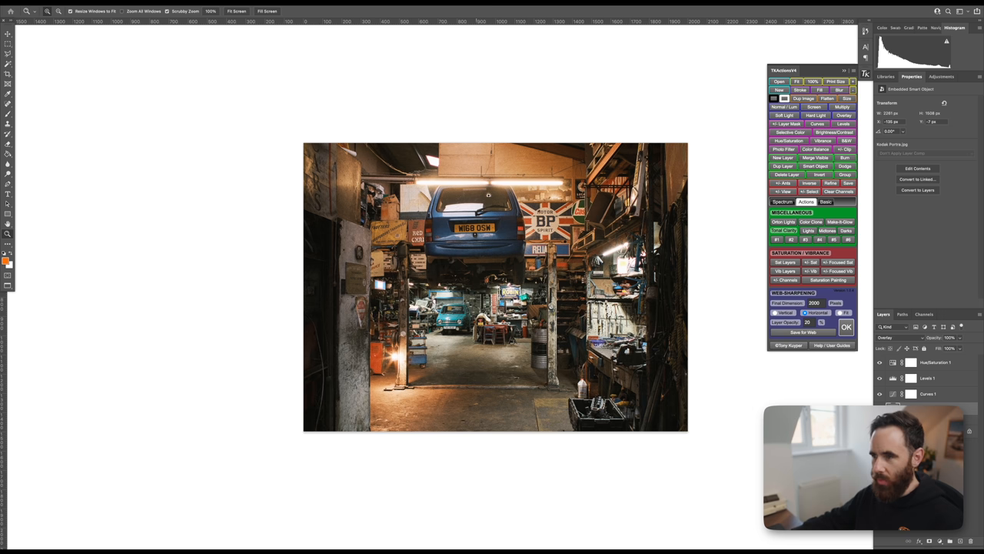
mouse_move(453, 196)
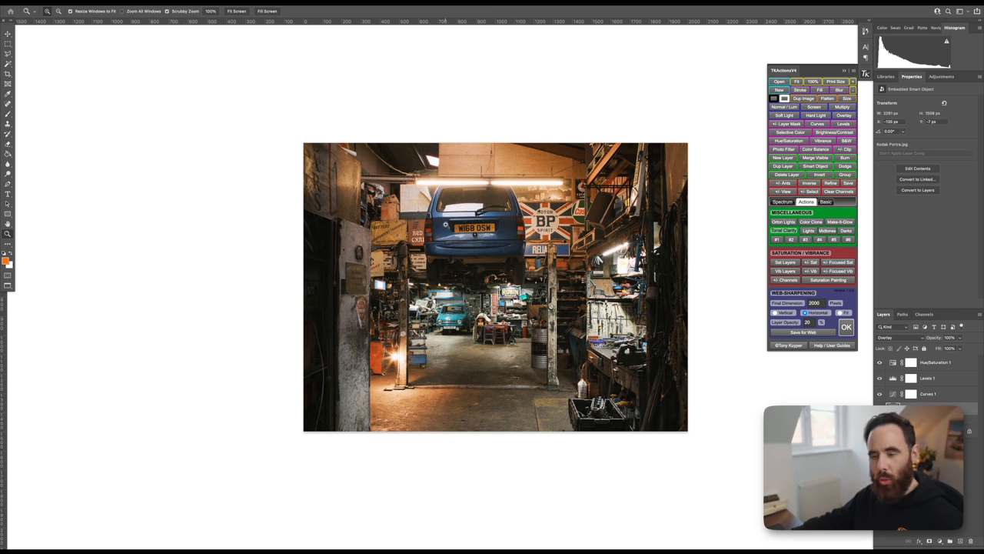
mouse_move(452, 185)
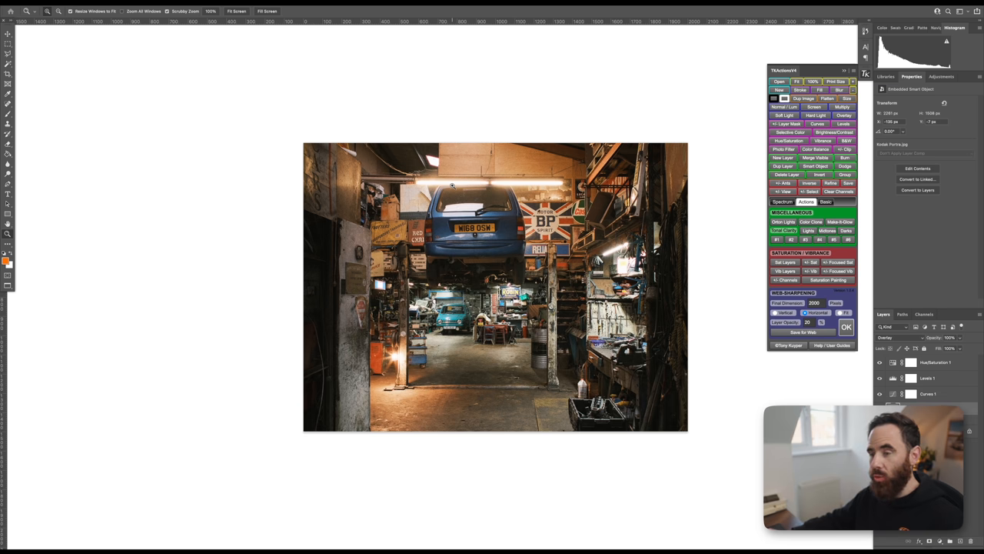